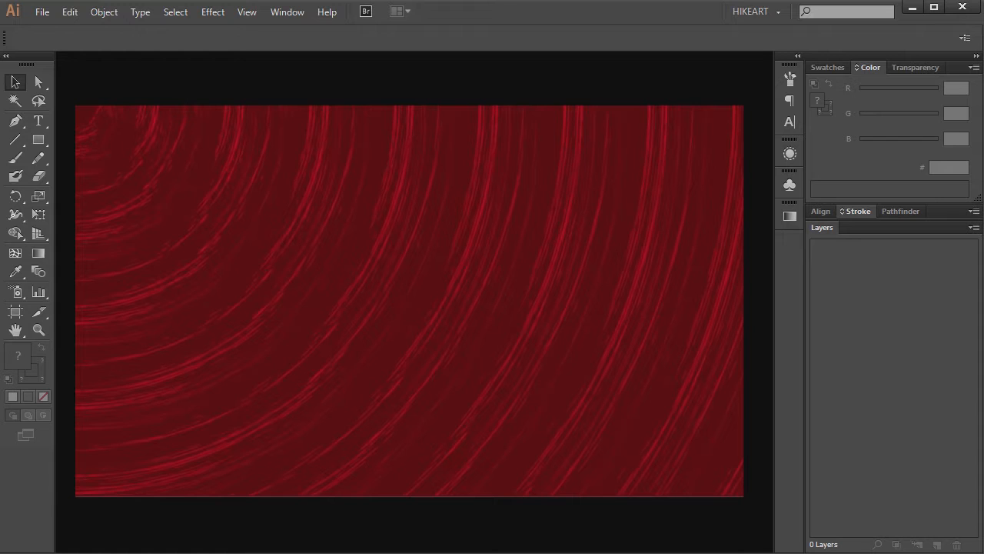
# Create a new Web-profile document at 960 × 560 px
pyautogui.click(41, 12)
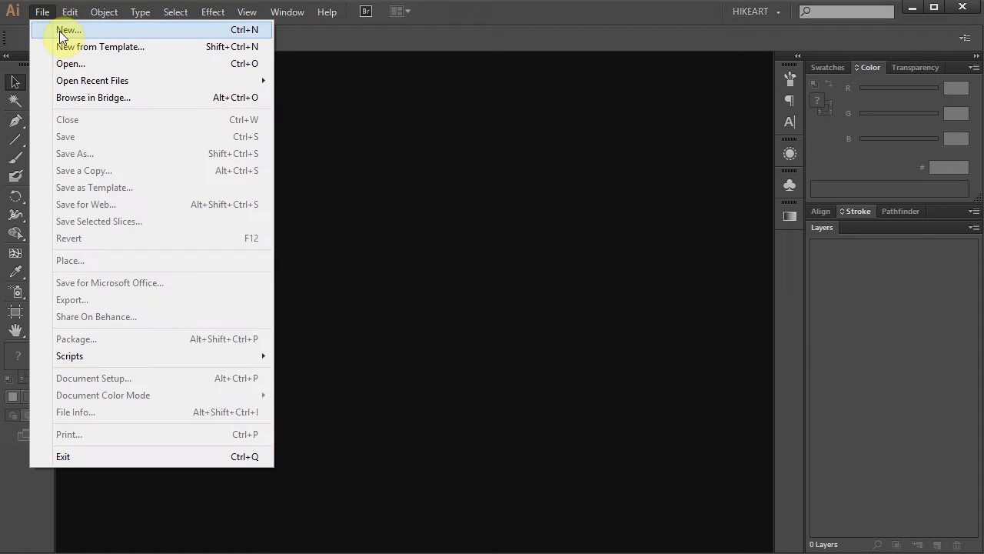
pyautogui.click(68, 31)
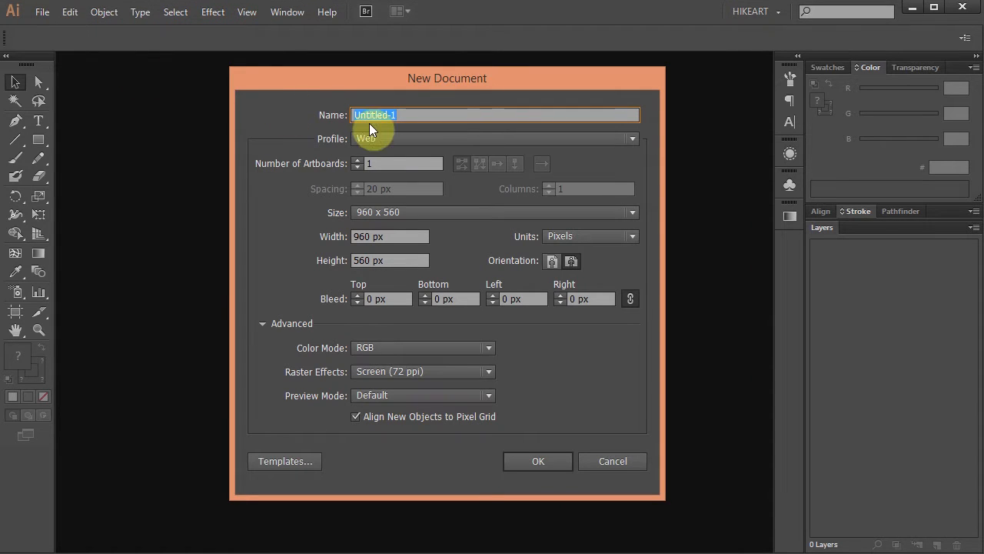
pyautogui.moveTo(539, 461)
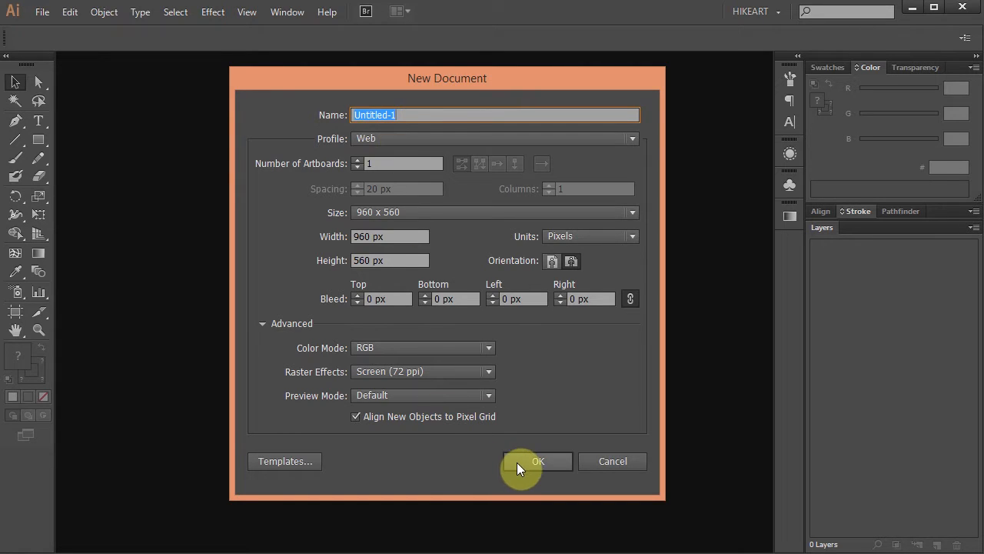
pyautogui.click(538, 461)
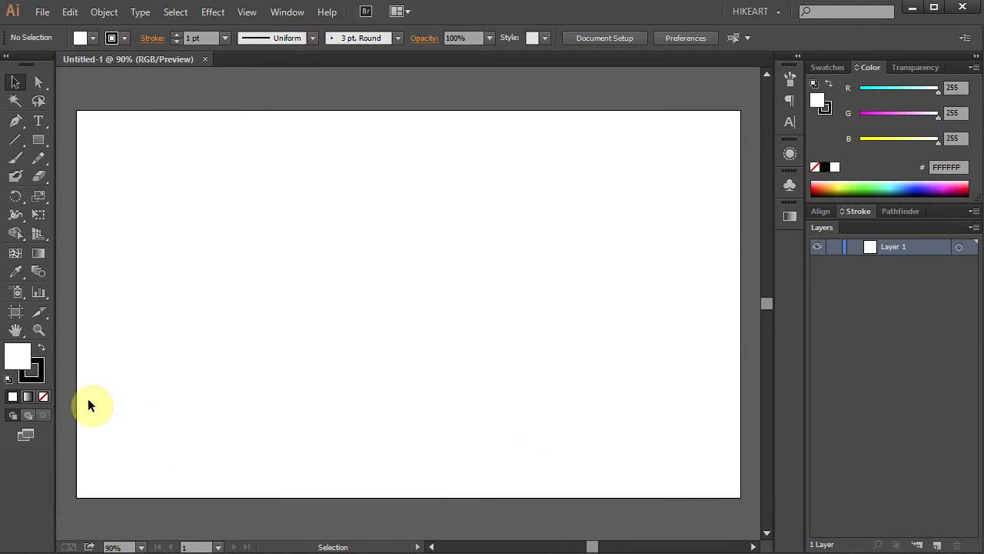
# Draw a #5C0002 dark red rectangle with no stroke covering the whole artboard
pyautogui.click(32, 374)
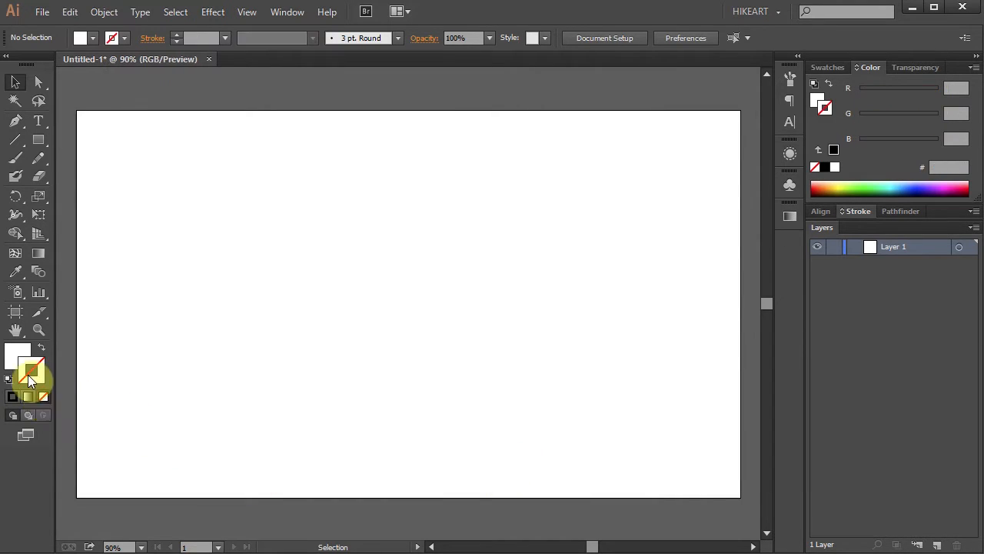
pyautogui.click(17, 354)
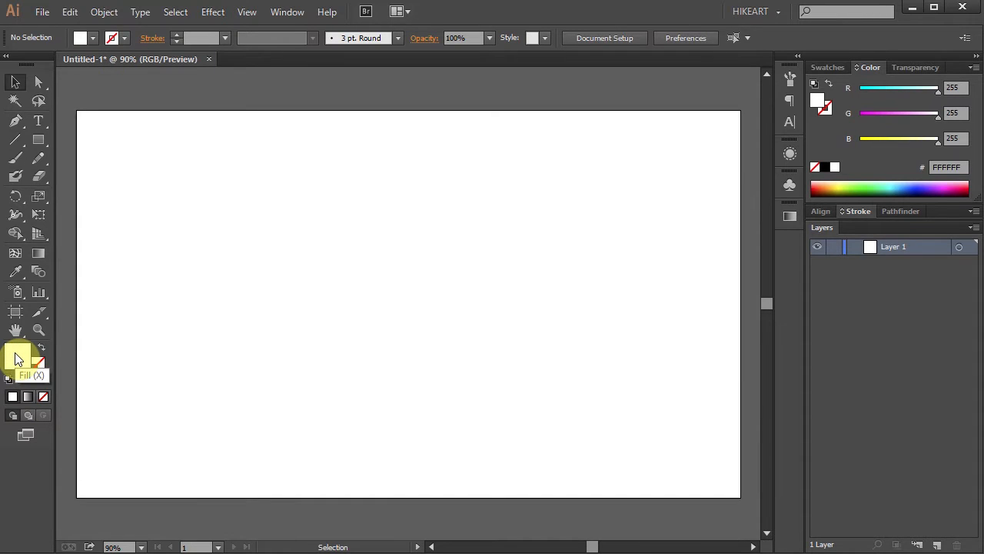
pyautogui.click(968, 188)
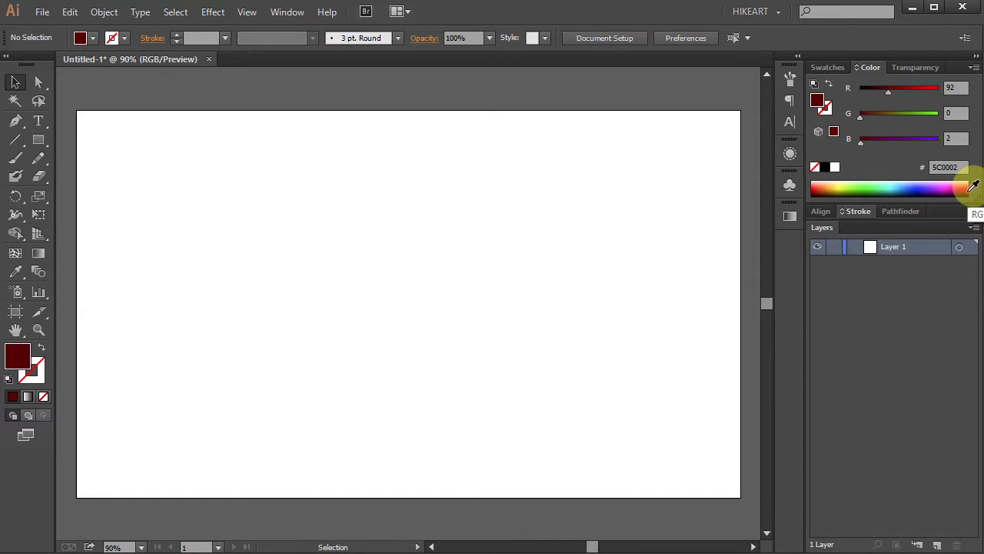
pyautogui.moveTo(71, 260)
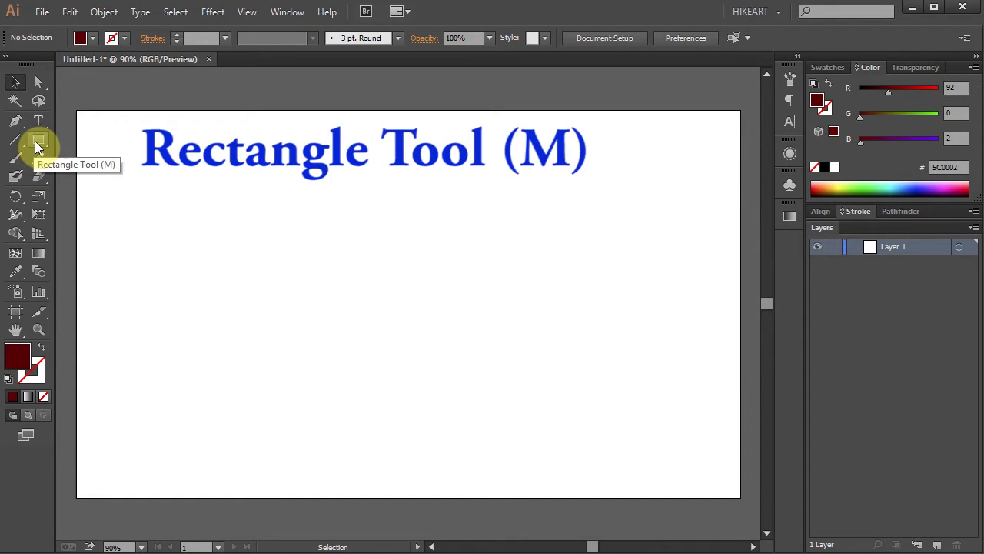
pyautogui.click(37, 148)
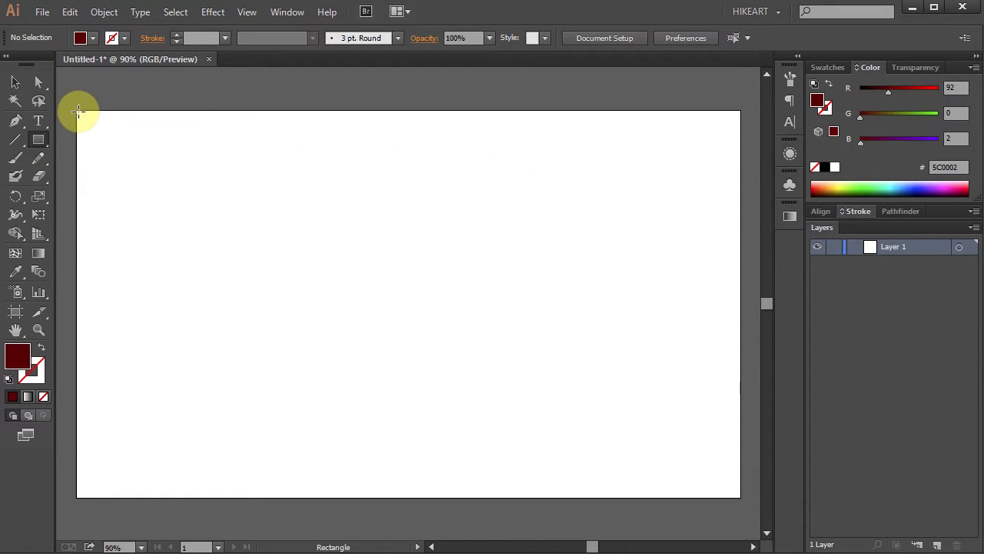
pyautogui.moveTo(77, 111)
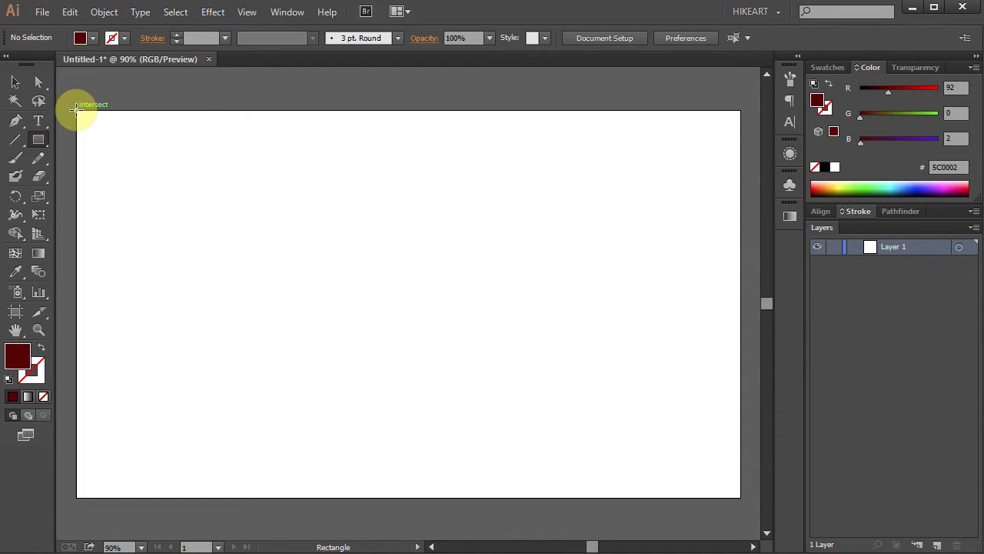
pyautogui.moveTo(76, 109); pyautogui.dragTo(741, 497)
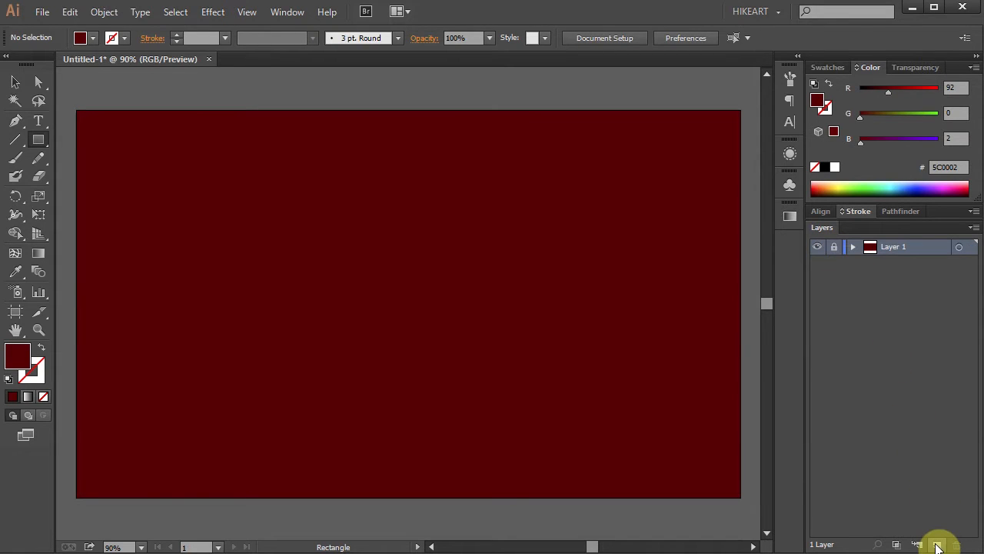
# Add Layer 2 above the background and set colours to no fill with a white stroke
pyautogui.click(938, 545)
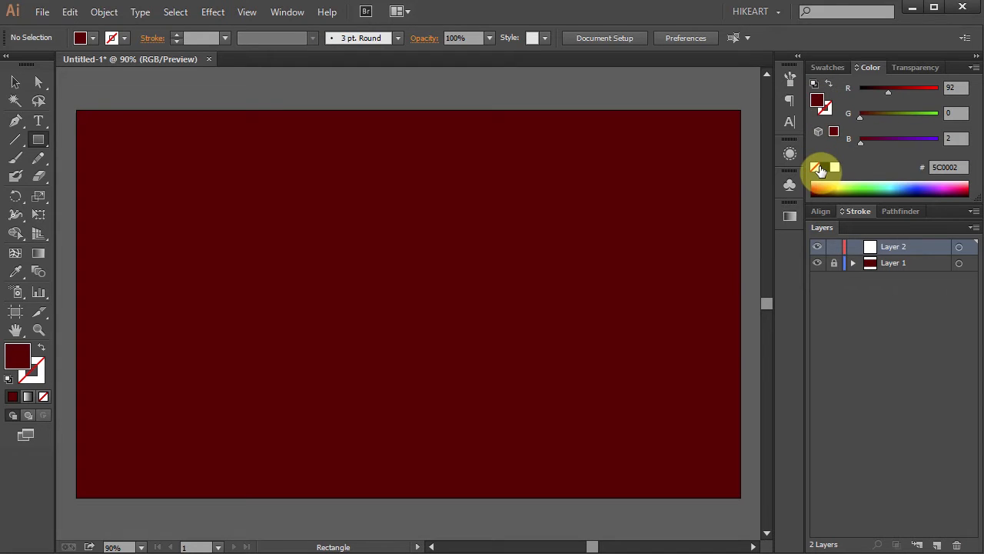
pyautogui.click(836, 167)
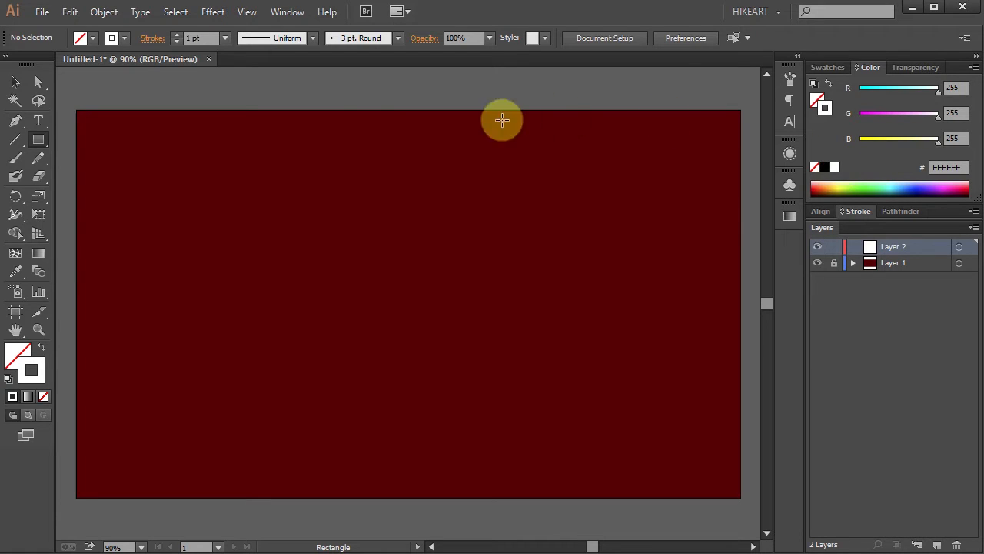
pyautogui.click(15, 140)
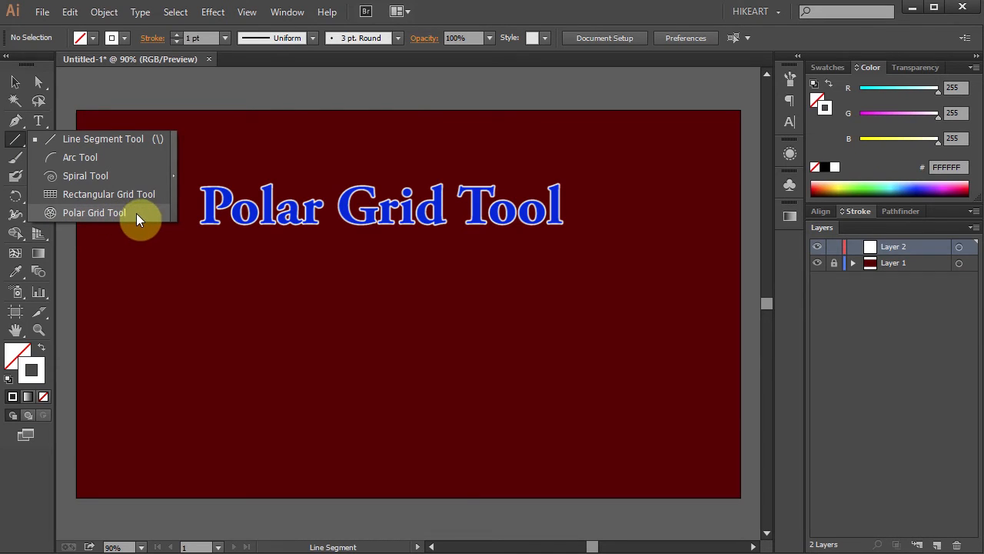
# Set the Polar Grid Tool options to 500 × 500 px with 18 concentric dividers
pyautogui.click(93, 212)
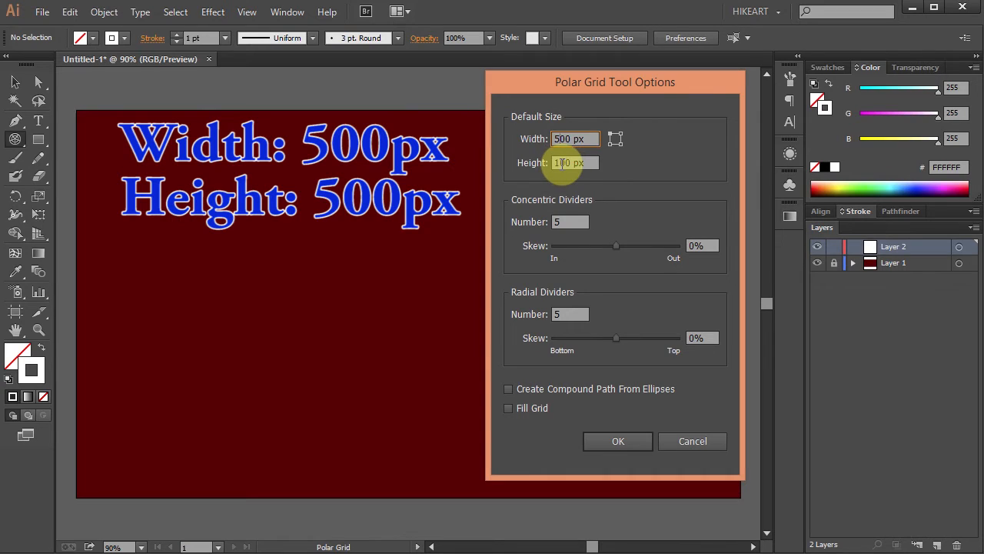
pyautogui.write('500 px')
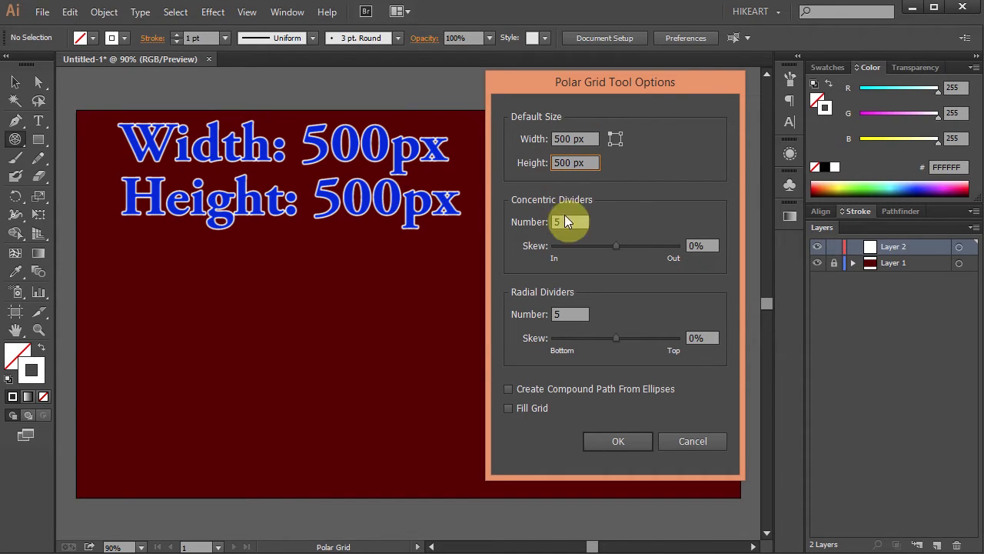
pyautogui.click(569, 222)
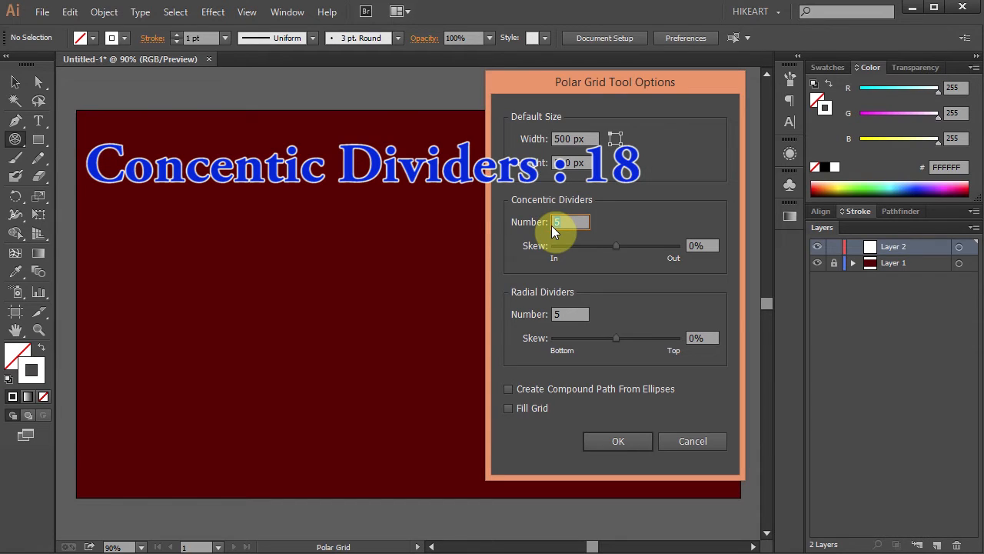
pyautogui.write('18')
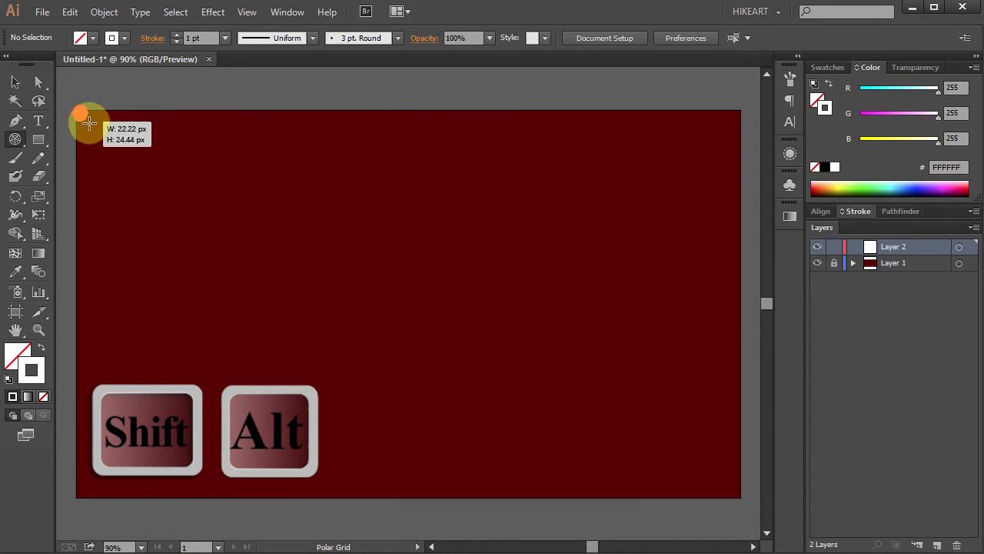
# Draw a huge polar grid of white arcs centred on the artboard's top-left corner
pyautogui.moveTo(90, 123); pyautogui.dragTo(752, 501)
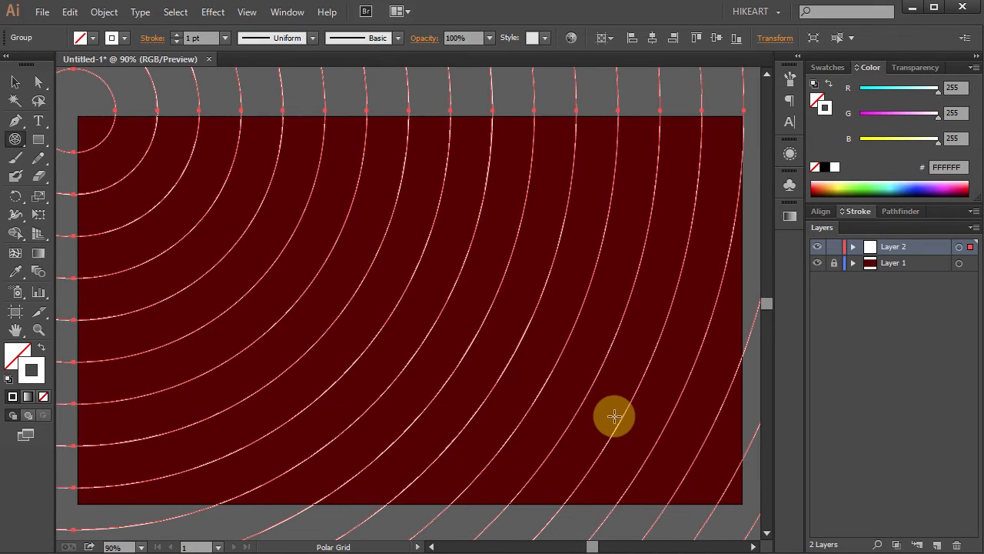
pyautogui.moveTo(531, 351)
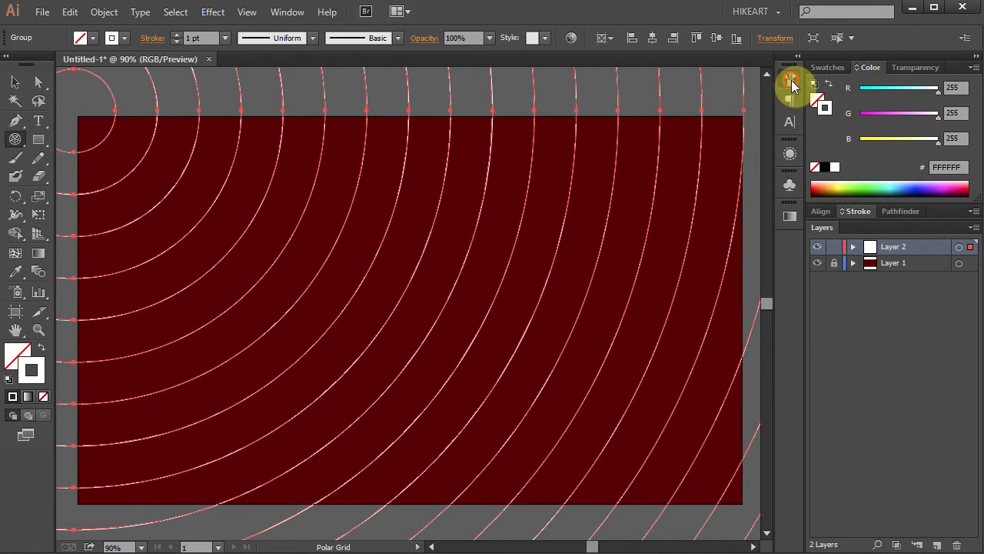
# Load the Artistic_ChalkCharcoalPencil brush library and apply the chalk brush to the arcs
pyautogui.click(791, 77)
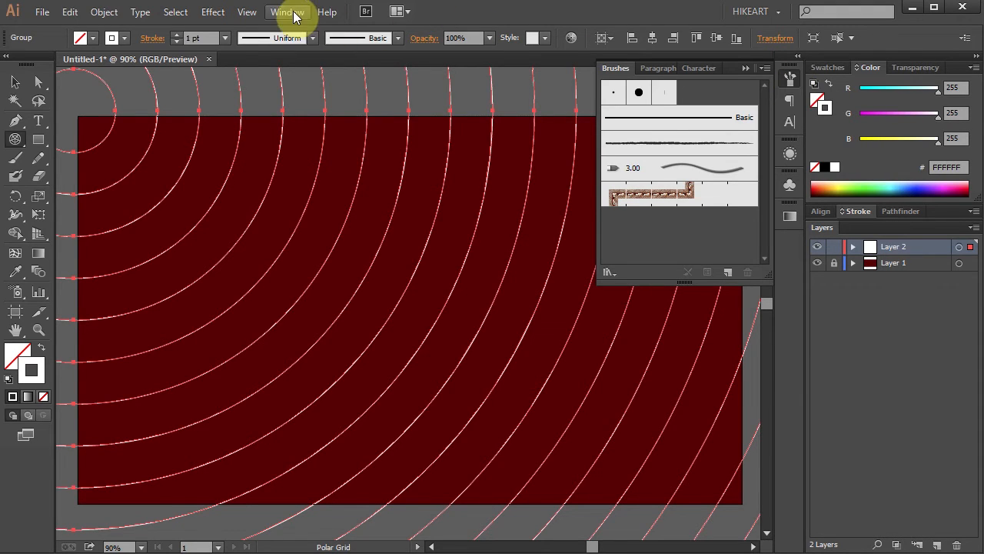
pyautogui.click(286, 12)
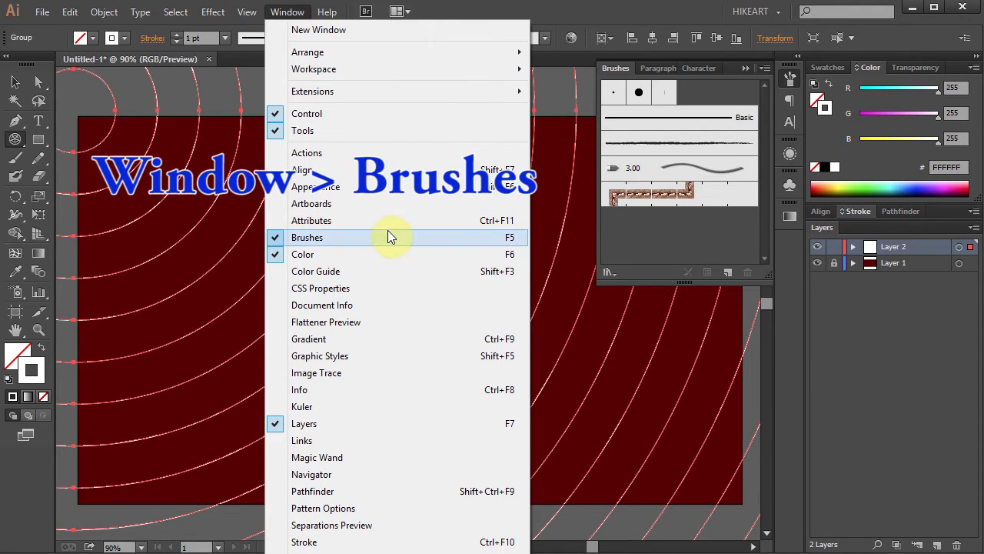
pyautogui.click(307, 236)
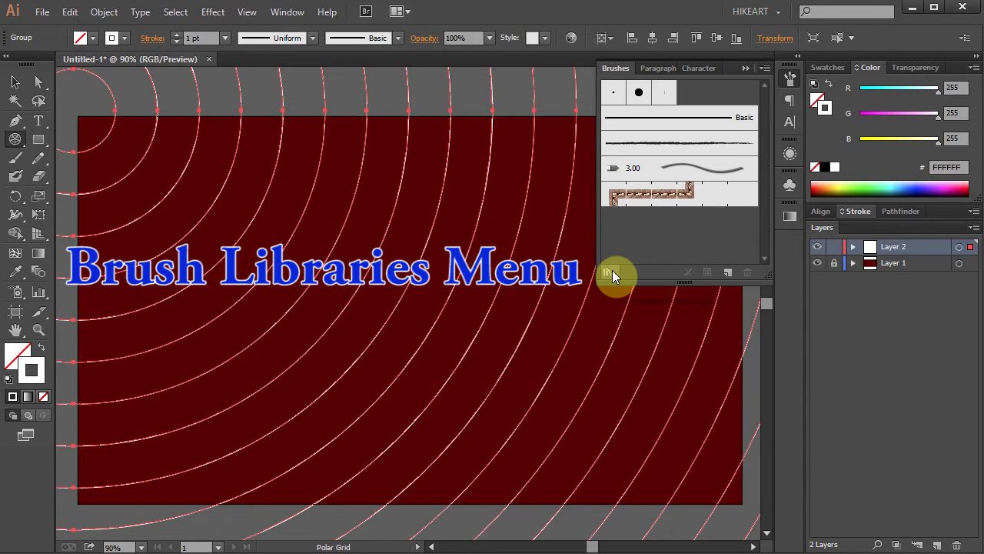
pyautogui.click(608, 272)
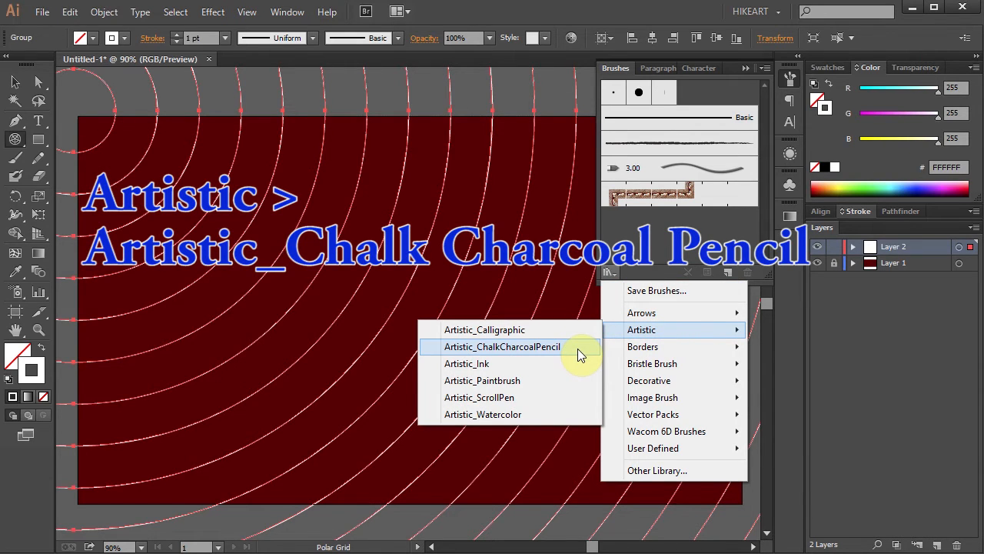
pyautogui.click(501, 346)
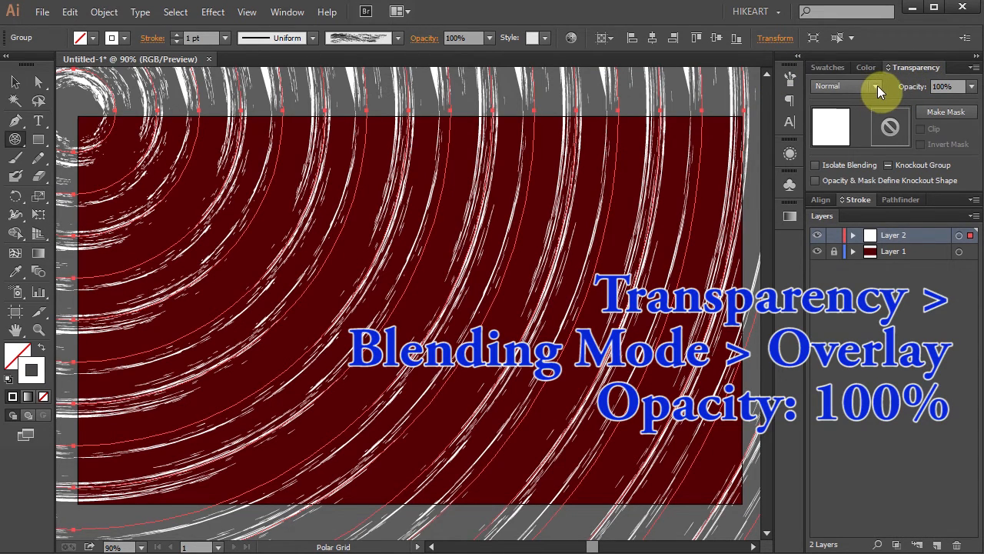
# Set the arcs' blending mode to Overlay at 100% opacity
pyautogui.click(875, 86)
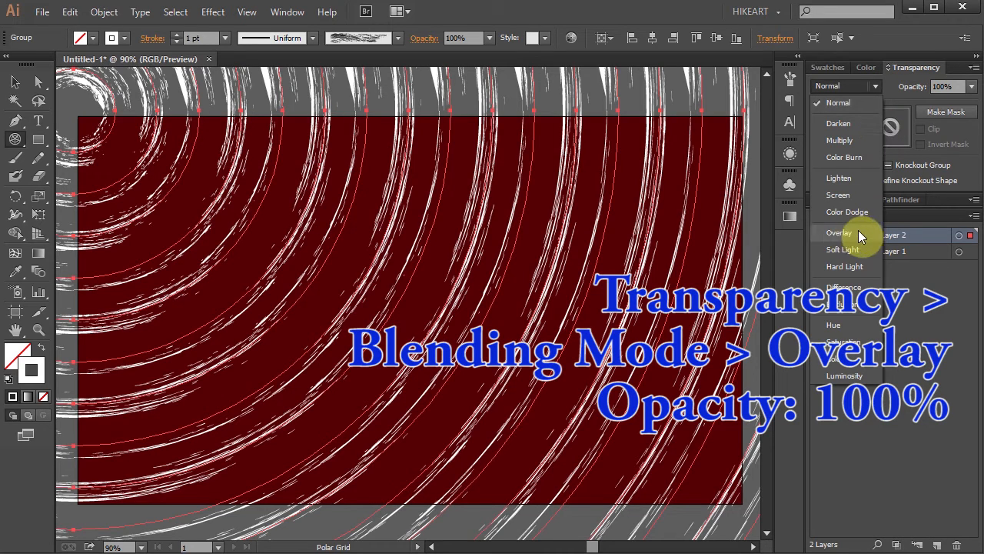
pyautogui.click(839, 232)
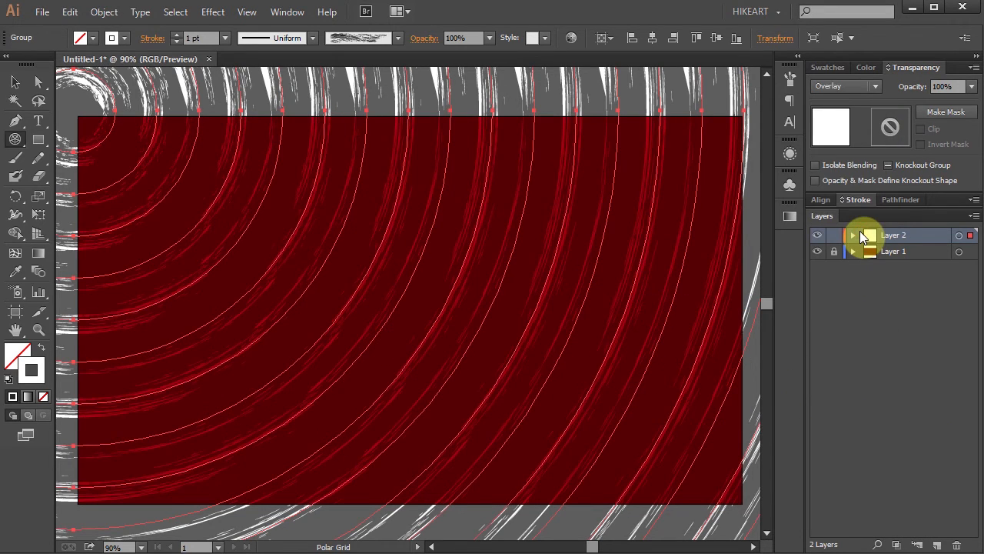
pyautogui.moveTo(19, 83)
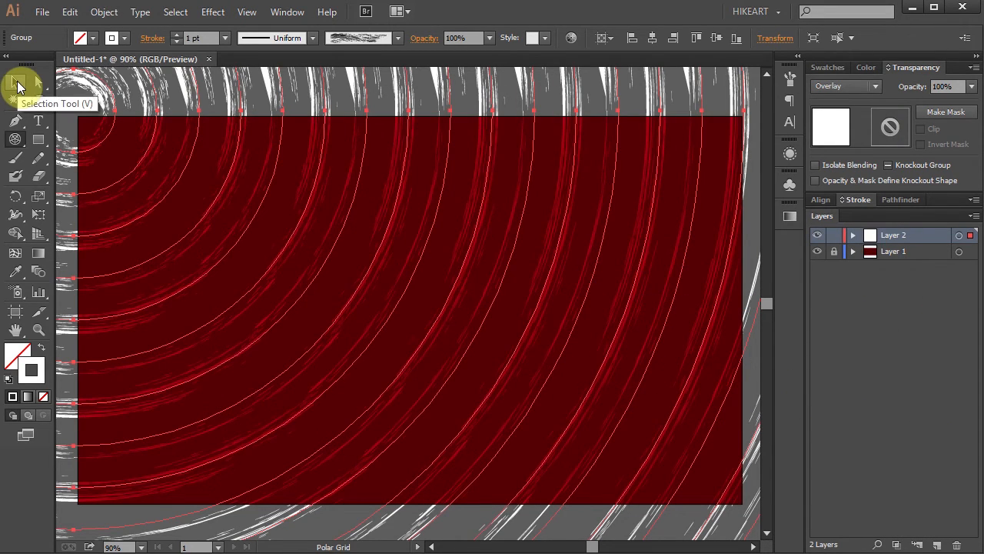
pyautogui.moveTo(40, 120)
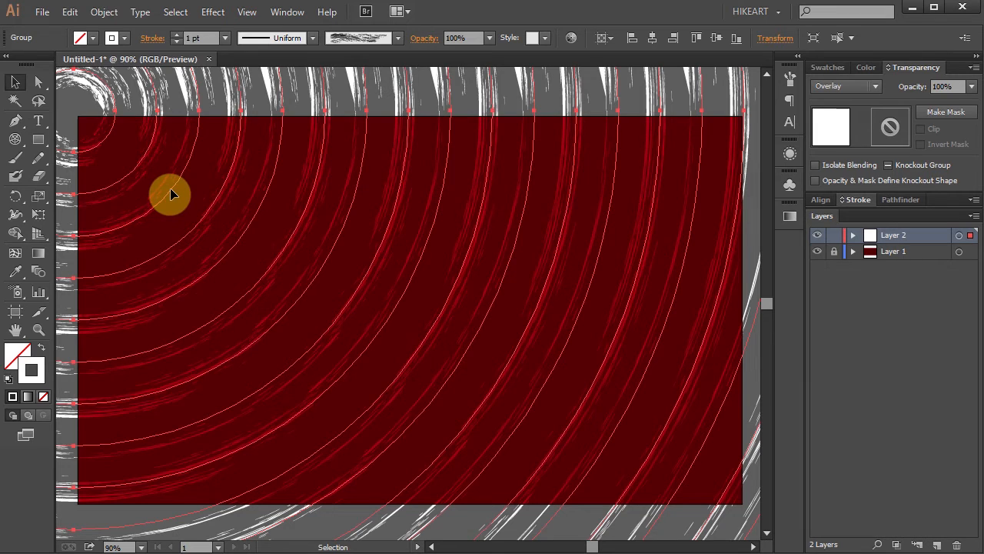
# Alt-drag a copy of the arcs slightly down-right and set it to 40% opacity
pyautogui.press('alt')
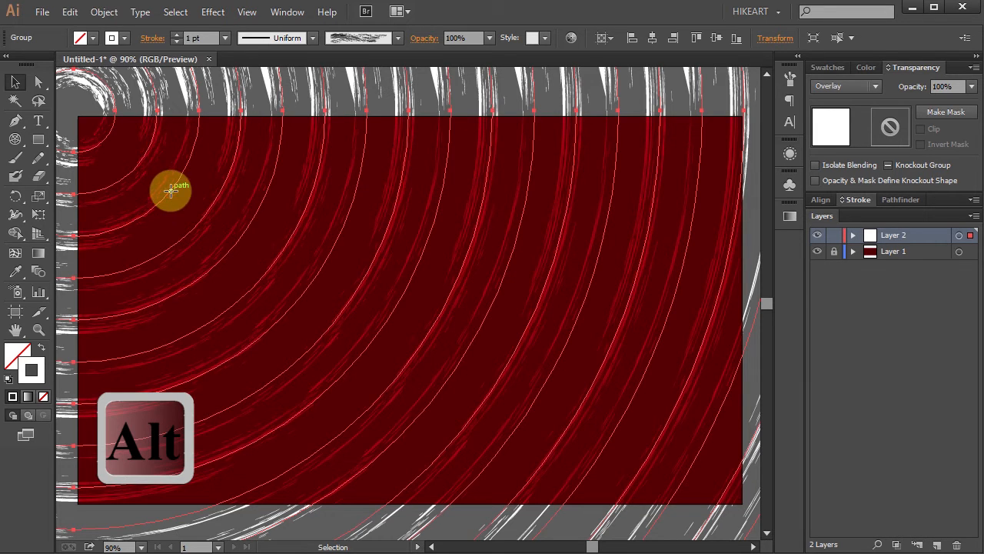
pyautogui.moveTo(170, 191); pyautogui.dragTo(188, 207)
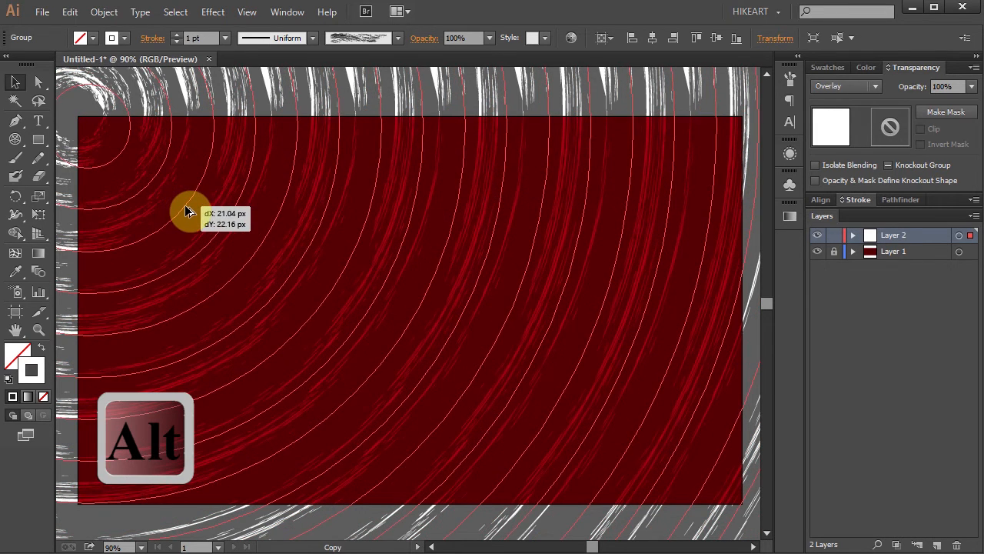
pyautogui.moveTo(191, 212); pyautogui.dragTo(541, 146)
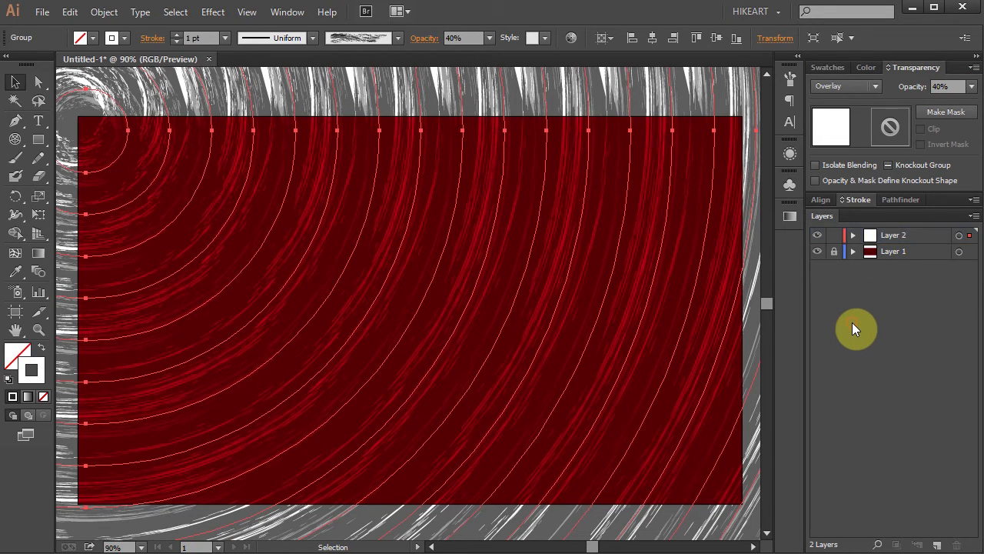
pyautogui.moveTo(649, 382)
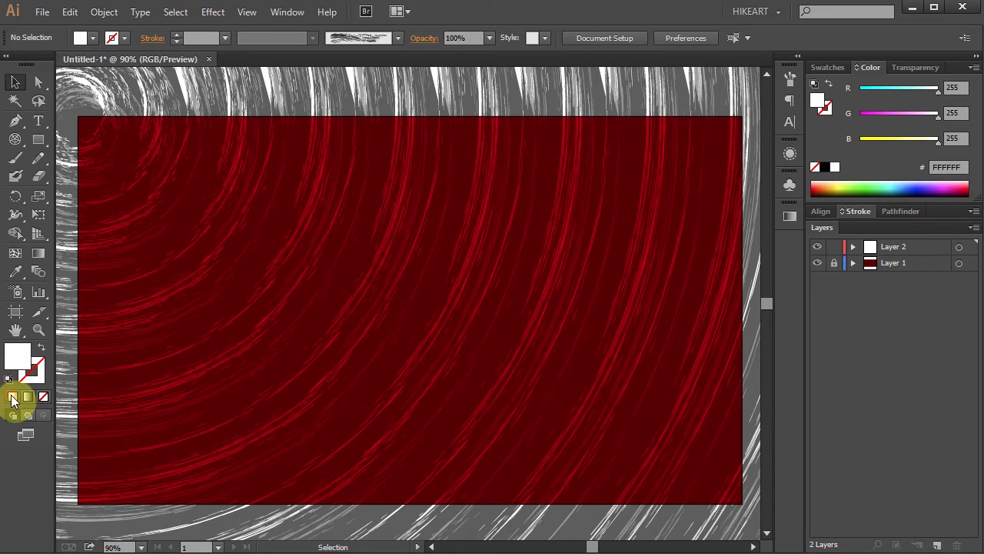
# Draw an artboard-sized rectangle, select all, and make a clipping mask from it
pyautogui.click(39, 140)
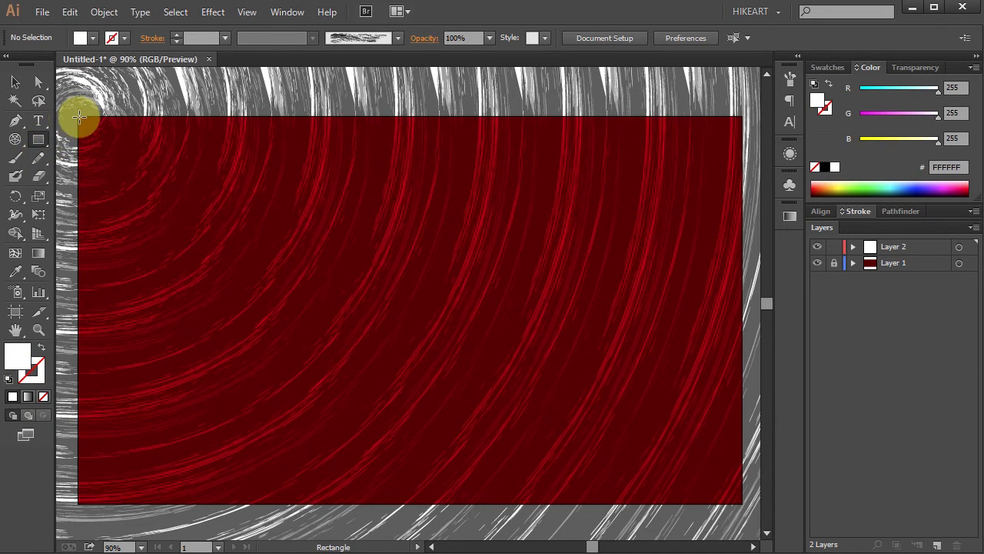
pyautogui.moveTo(80, 117); pyautogui.dragTo(592, 467)
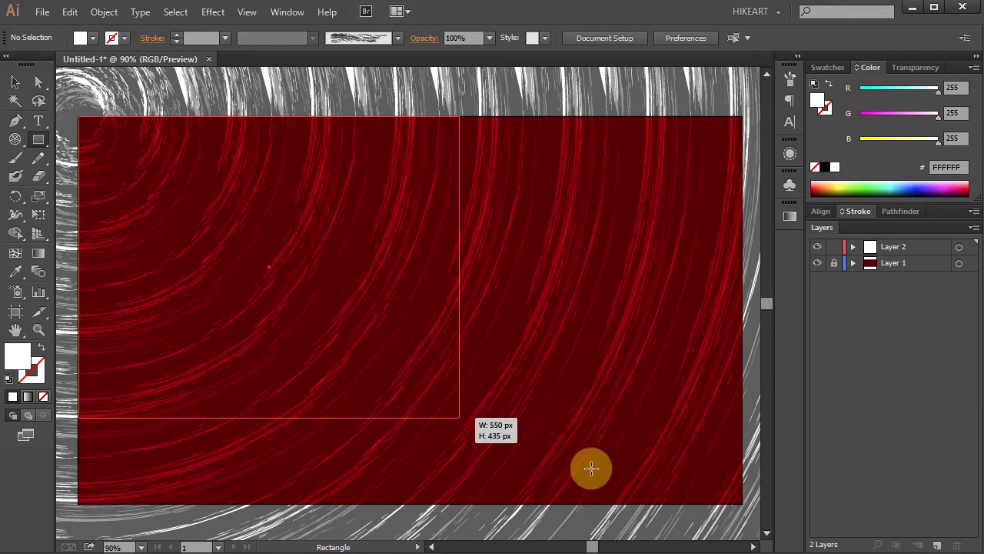
pyautogui.press('ctrl+a')
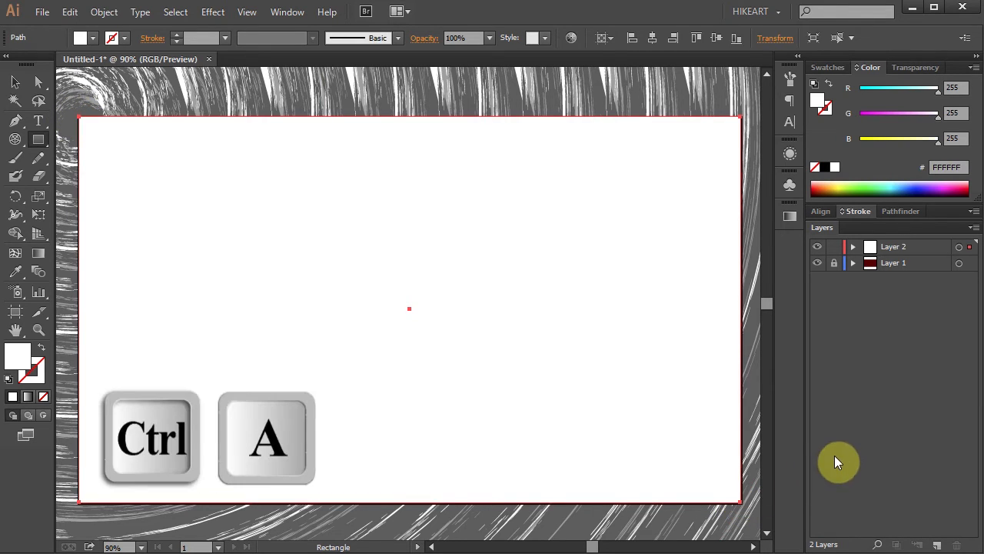
pyautogui.press('ctrl+a')
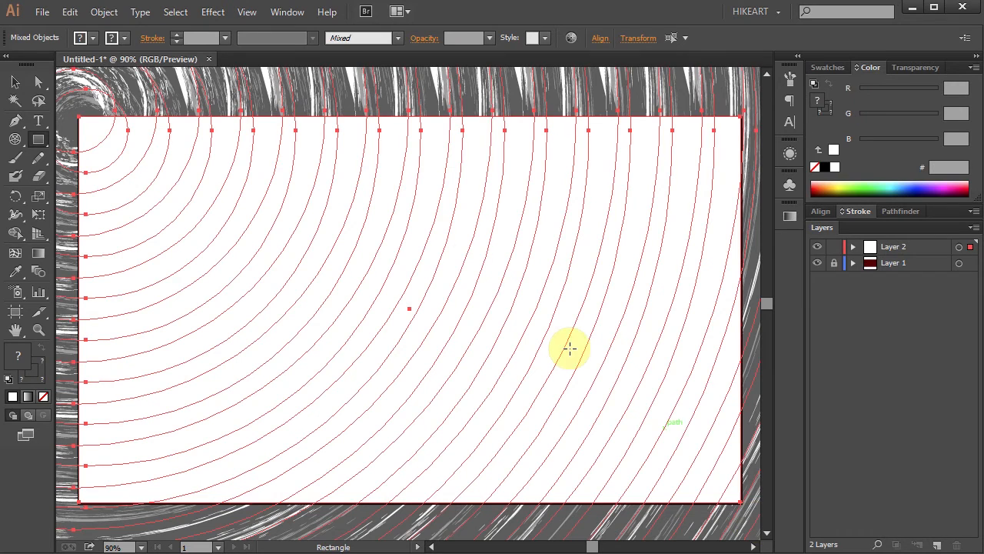
pyautogui.click(105, 12)
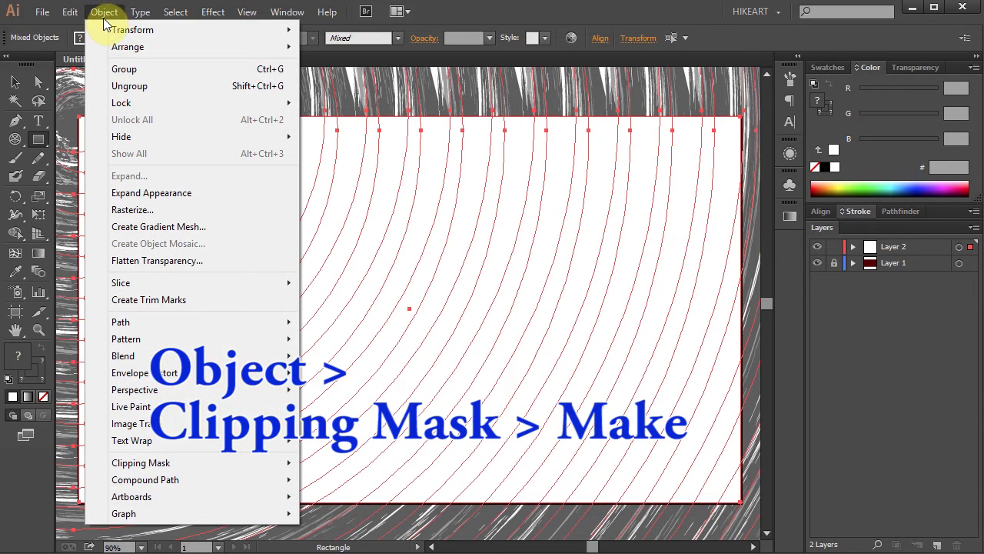
pyautogui.moveTo(142, 461)
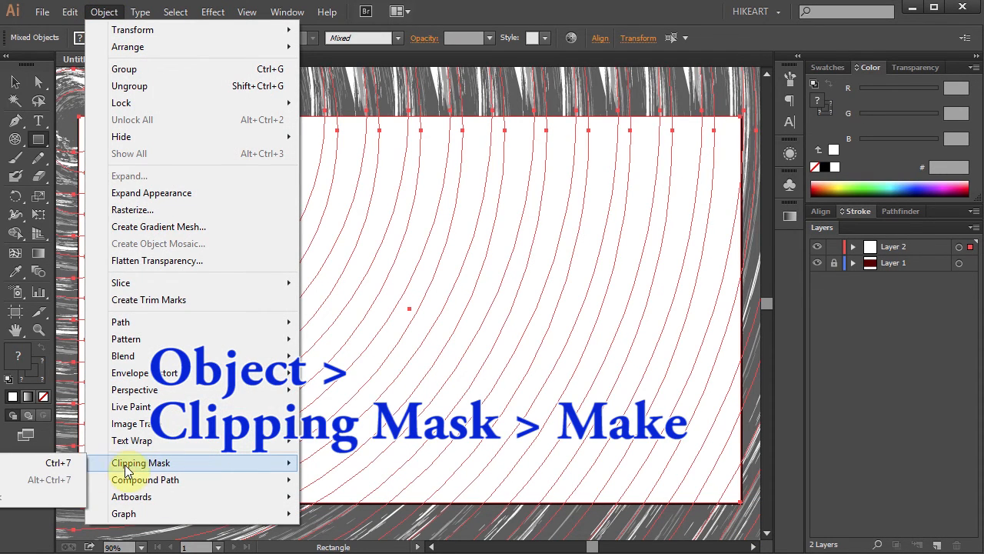
pyautogui.click(140, 462)
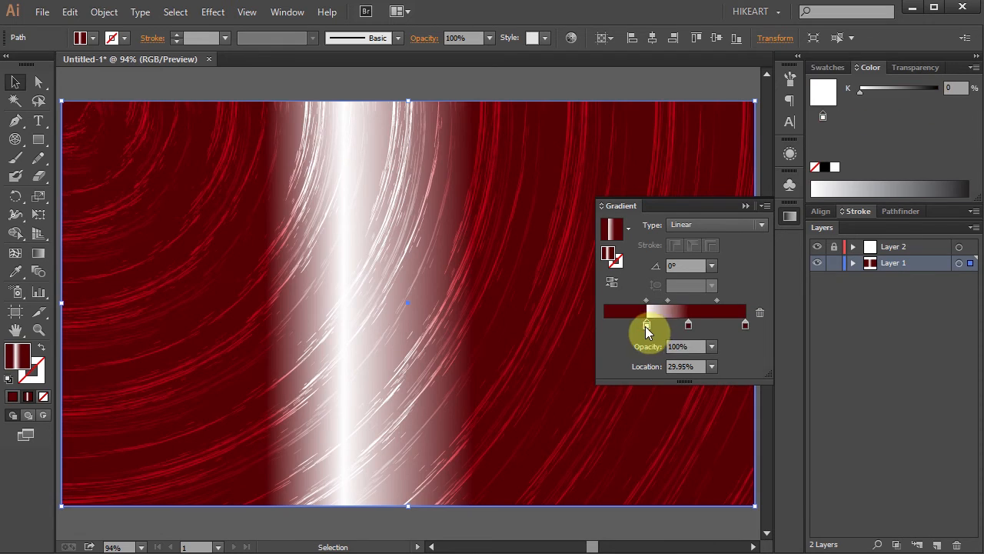
# Switch the background gradient to Radial and move the eclipse up-left of centre
pyautogui.click(761, 225)
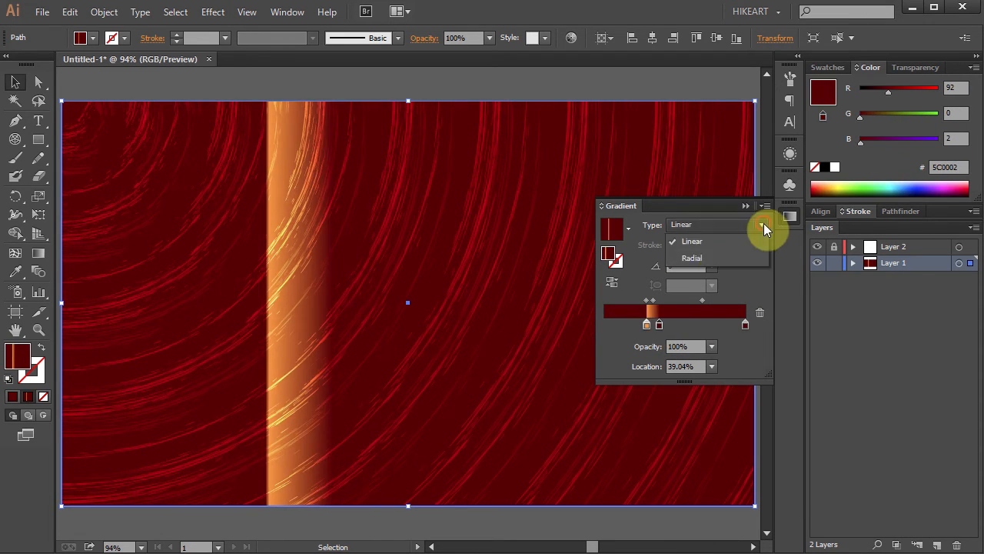
pyautogui.click(692, 259)
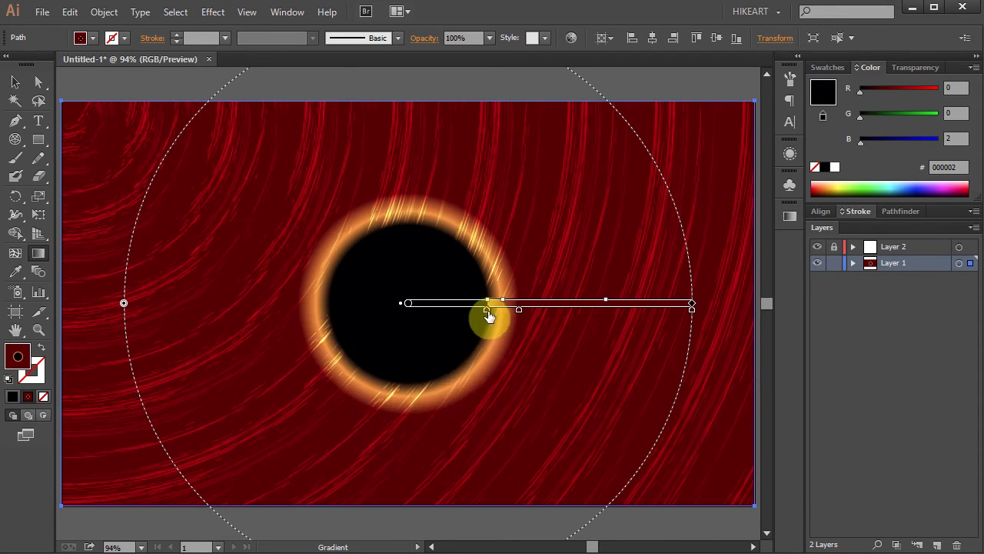
pyautogui.moveTo(489, 315); pyautogui.dragTo(342, 283)
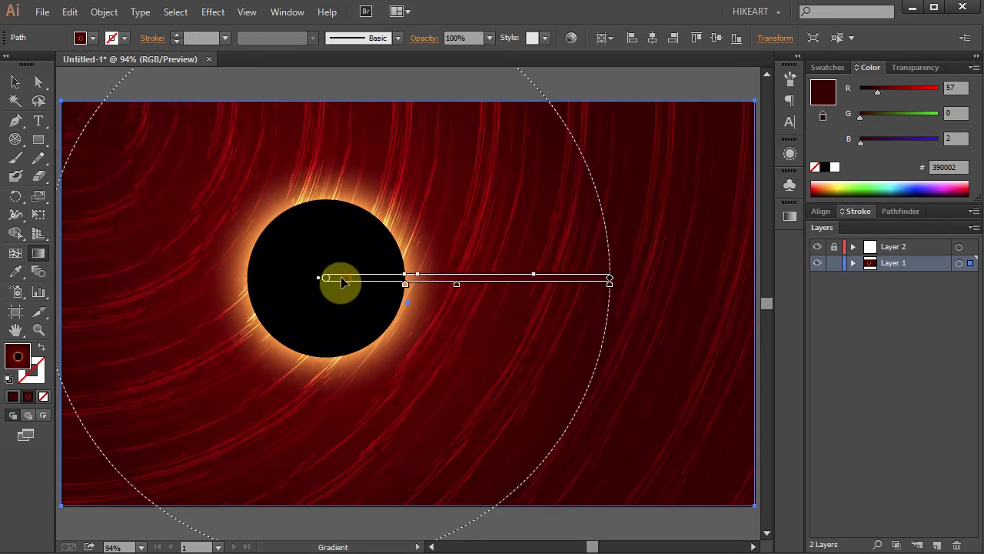